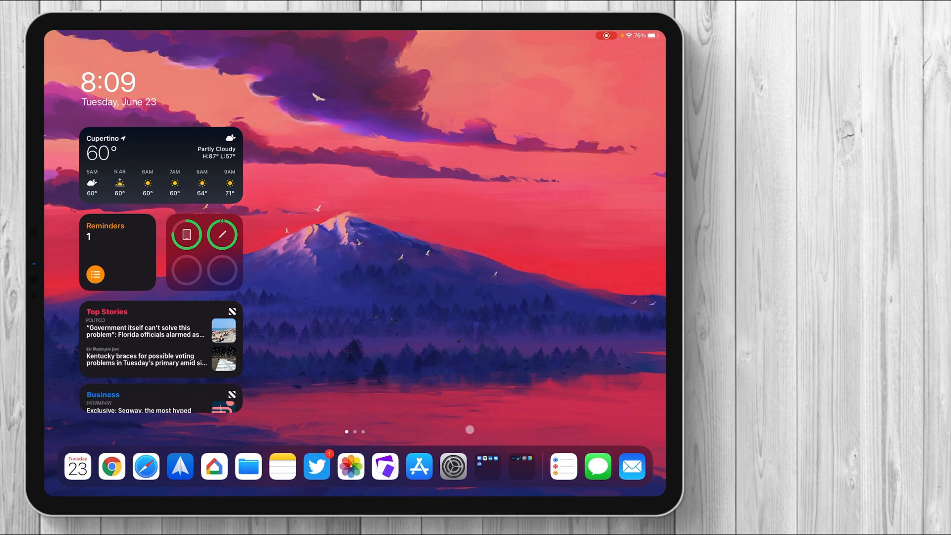
# Step: Check the iPad's current software version details in Settings > General
pyautogui.click(452, 467)
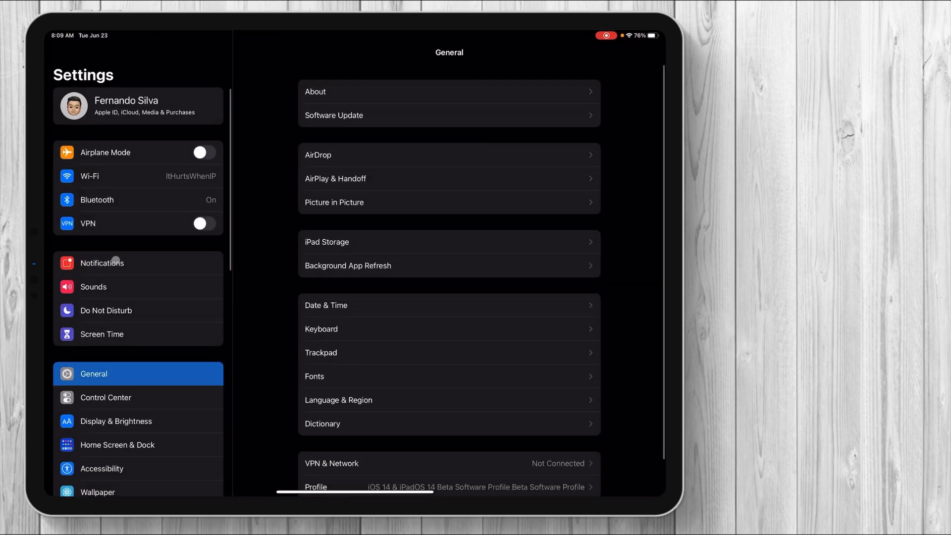
pyautogui.click(315, 91)
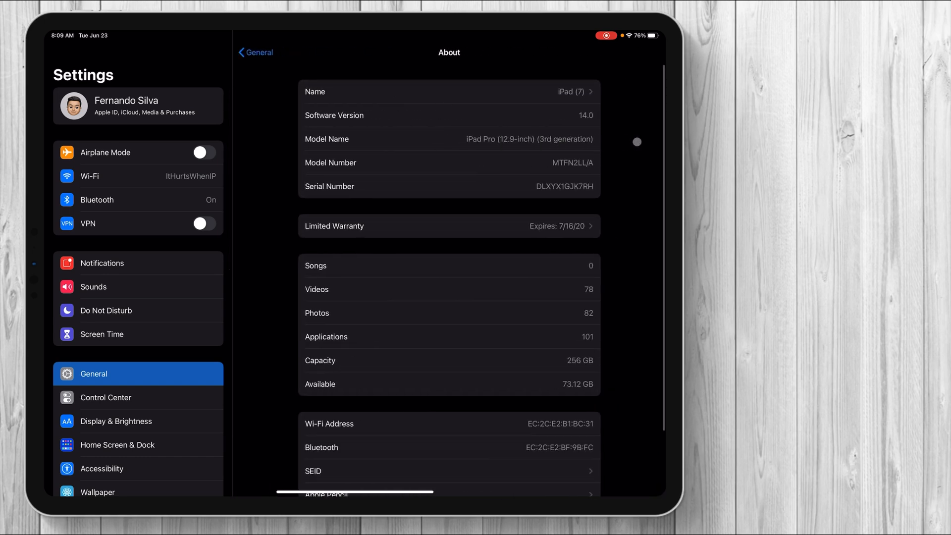
pyautogui.click(449, 115)
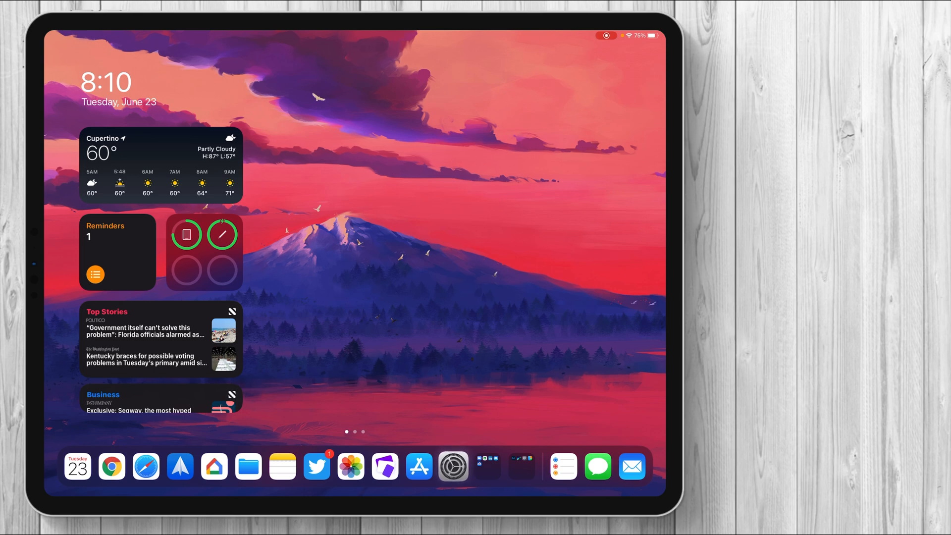
# Step: Review the installed beta configuration profile under General in Settings
pyautogui.click(453, 466)
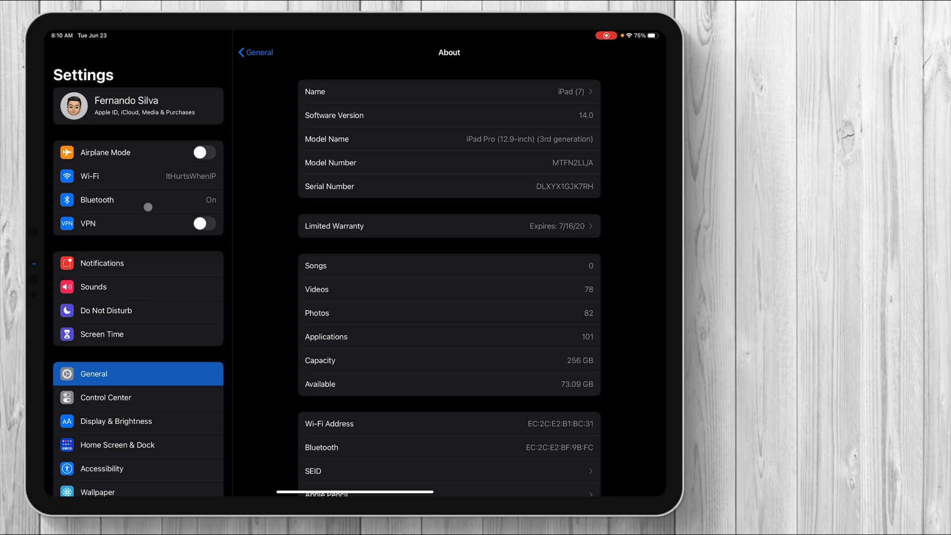
pyautogui.click(255, 53)
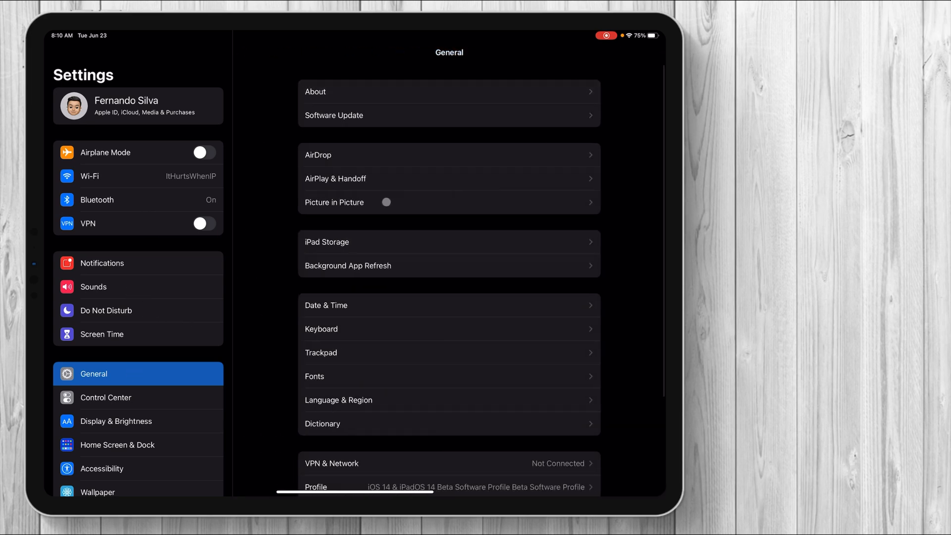
pyautogui.scroll(-3)
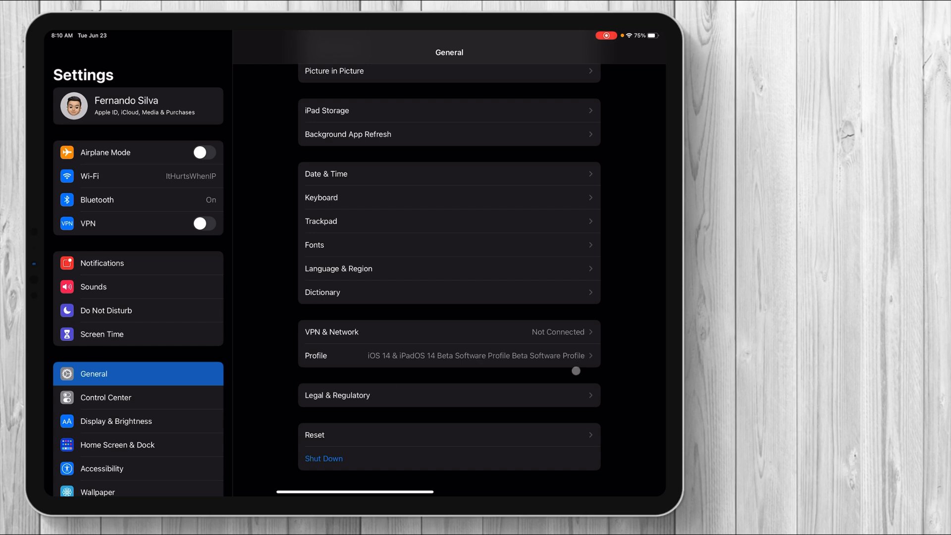
pyautogui.click(449, 356)
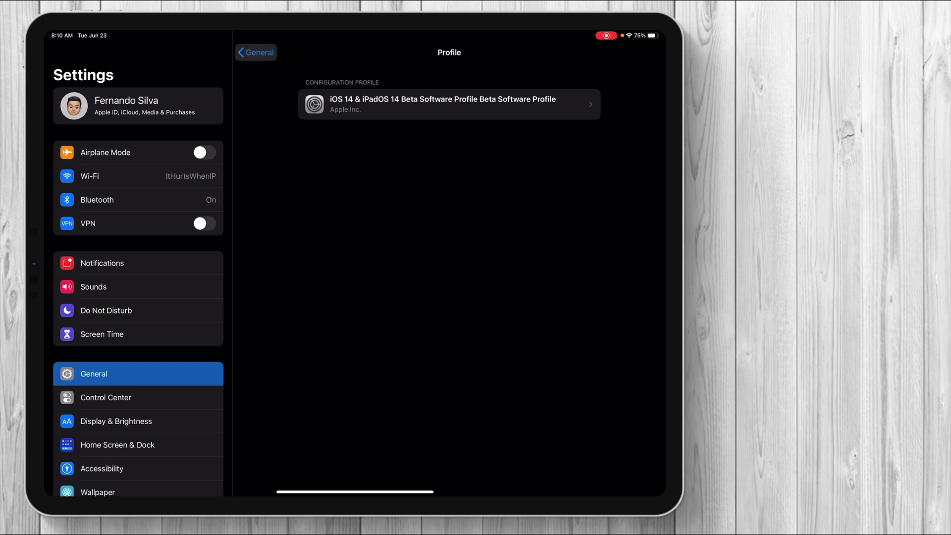
pyautogui.click(256, 52)
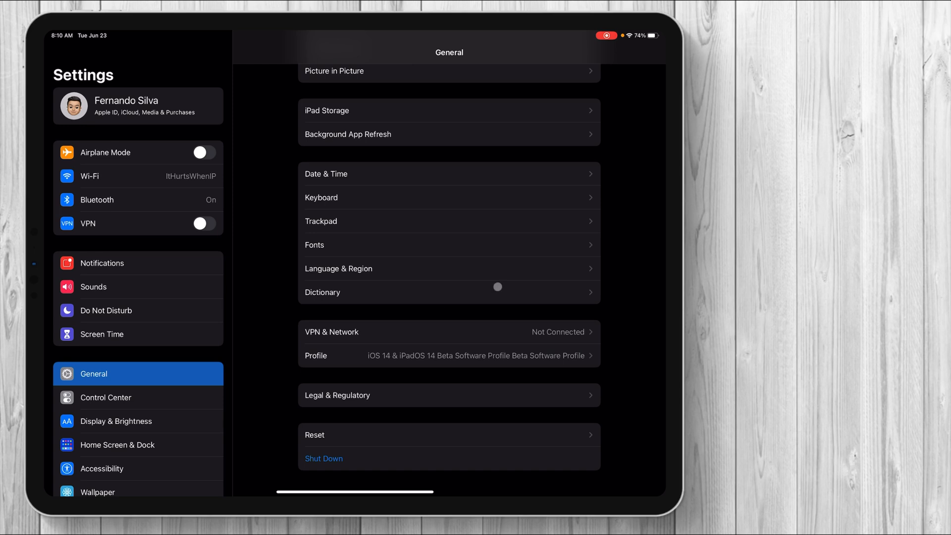
pyautogui.moveTo(414, 320)
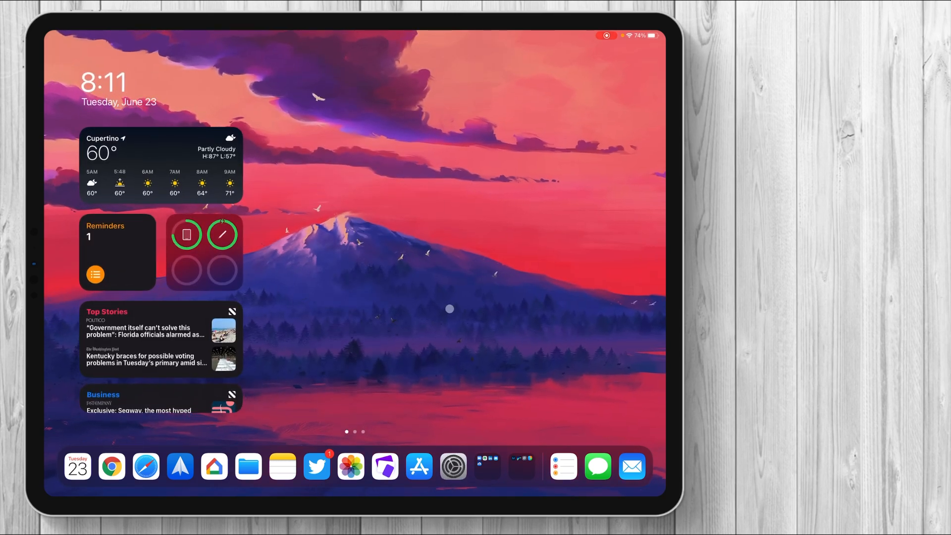
pyautogui.moveTo(399, 396)
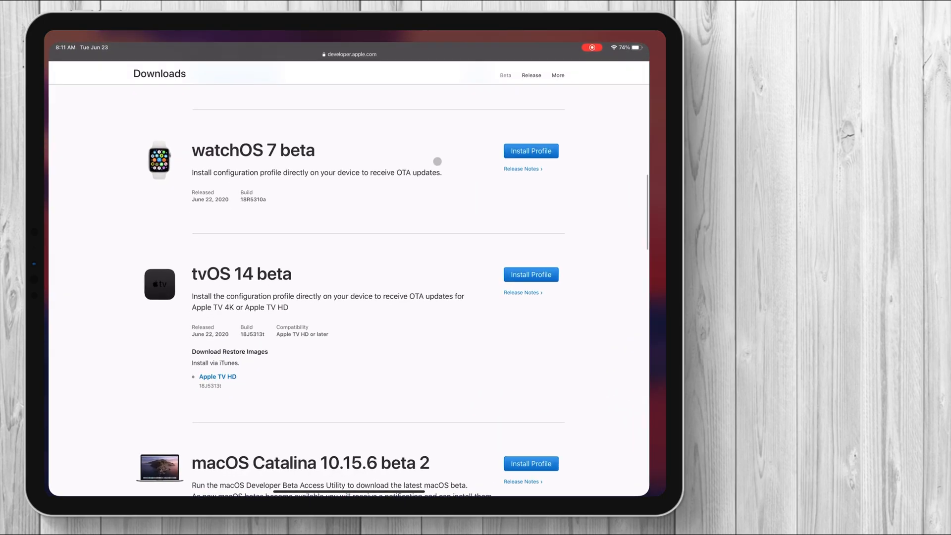
# Step: Scroll through the Beta Software Downloads listings for macOS Big Sur and iOS 14
pyautogui.scroll(3)
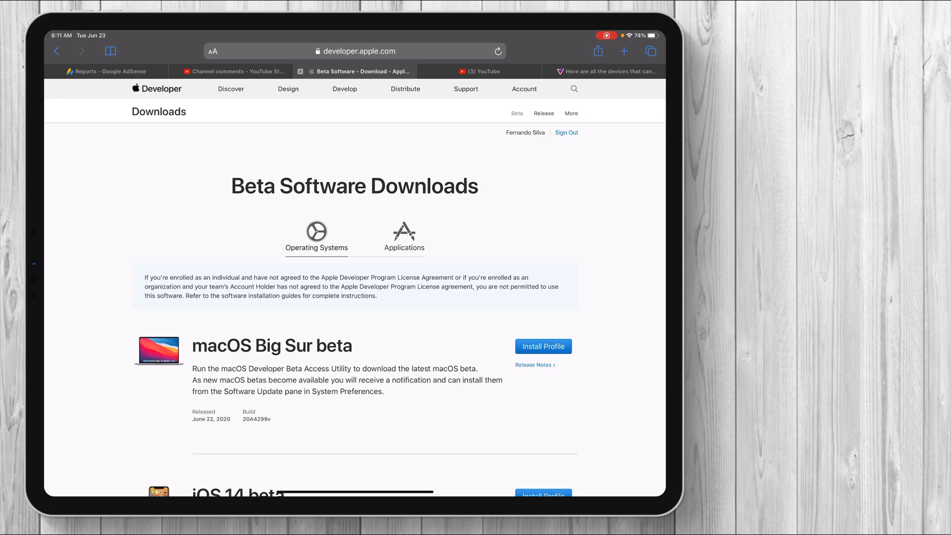
pyautogui.scroll(-3)
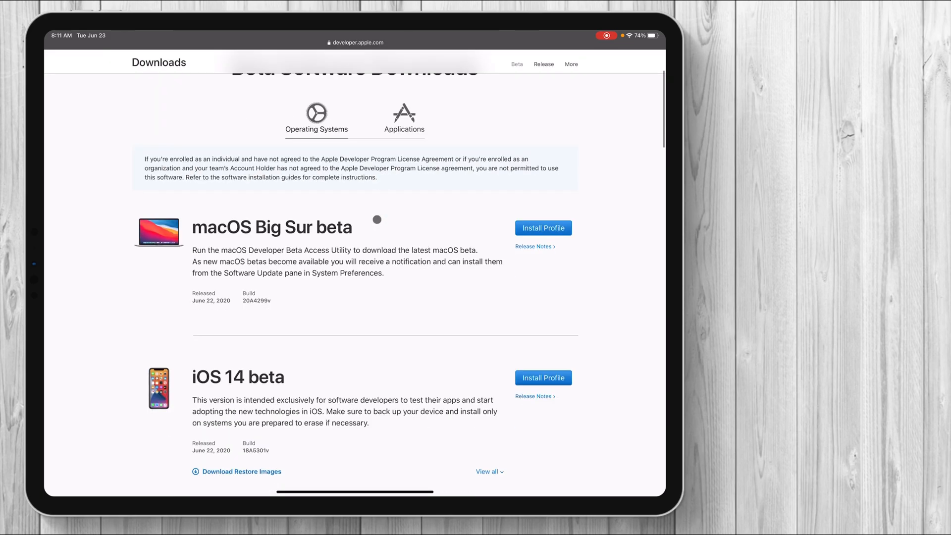
pyautogui.scroll(3)
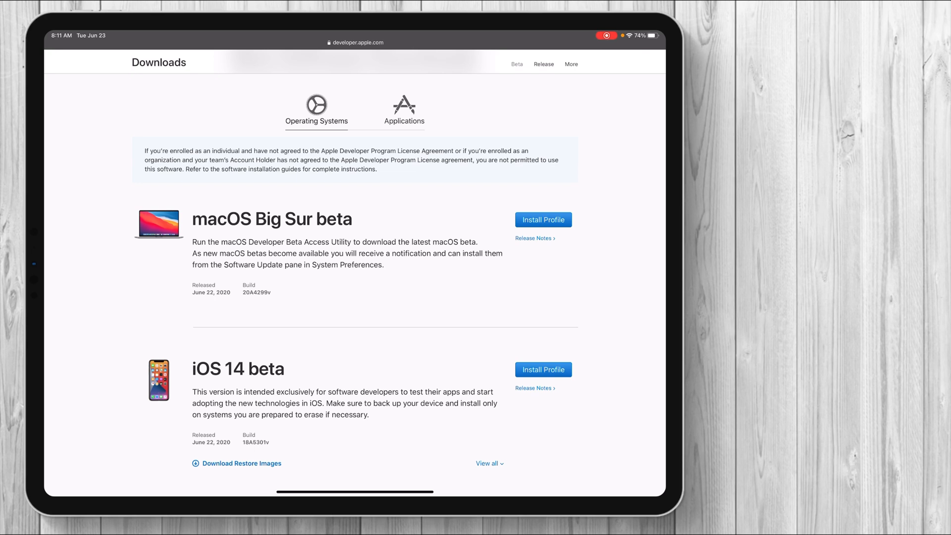
pyautogui.scroll(3)
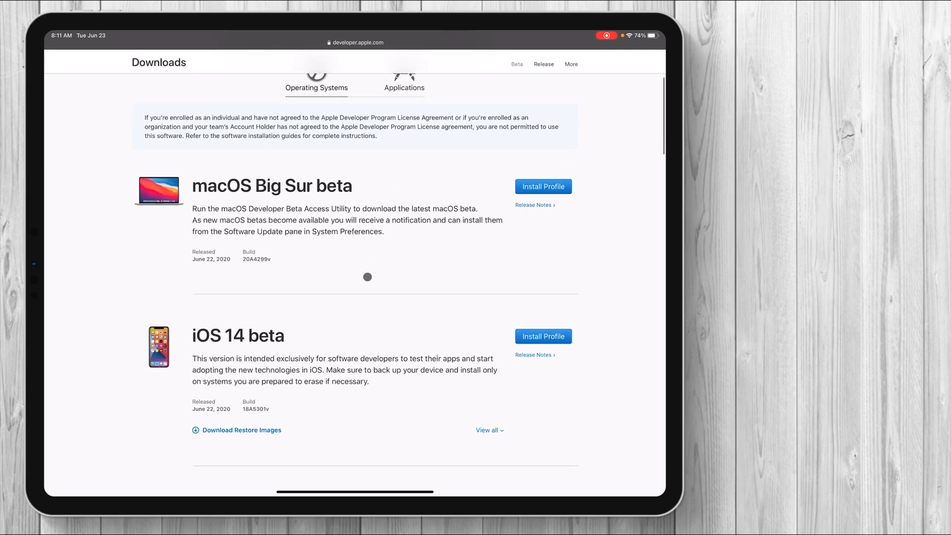
pyautogui.scroll(-3)
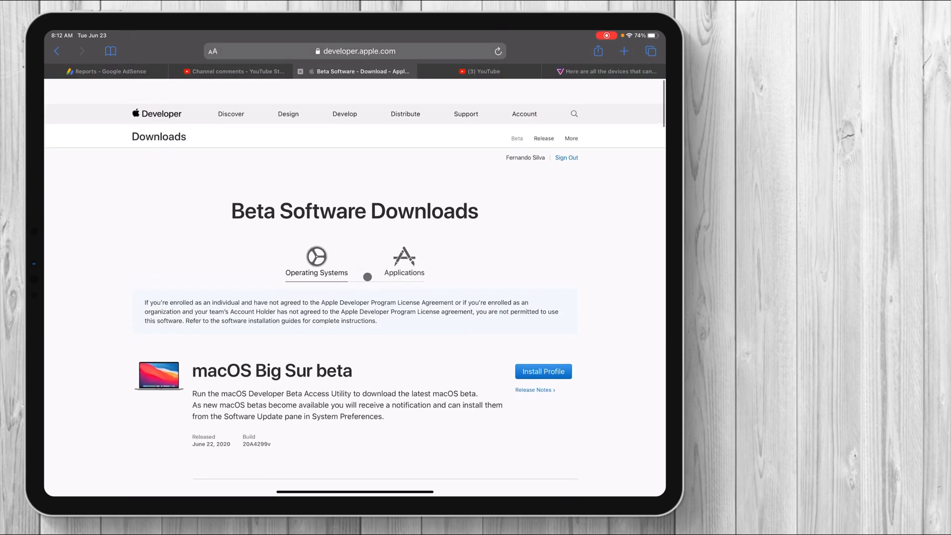
pyautogui.scroll(-3)
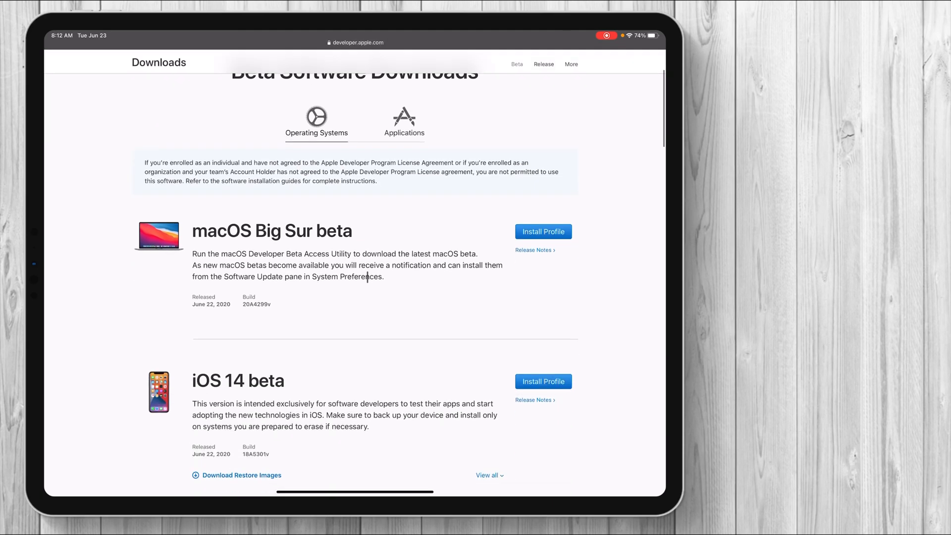
pyautogui.scroll(-3)
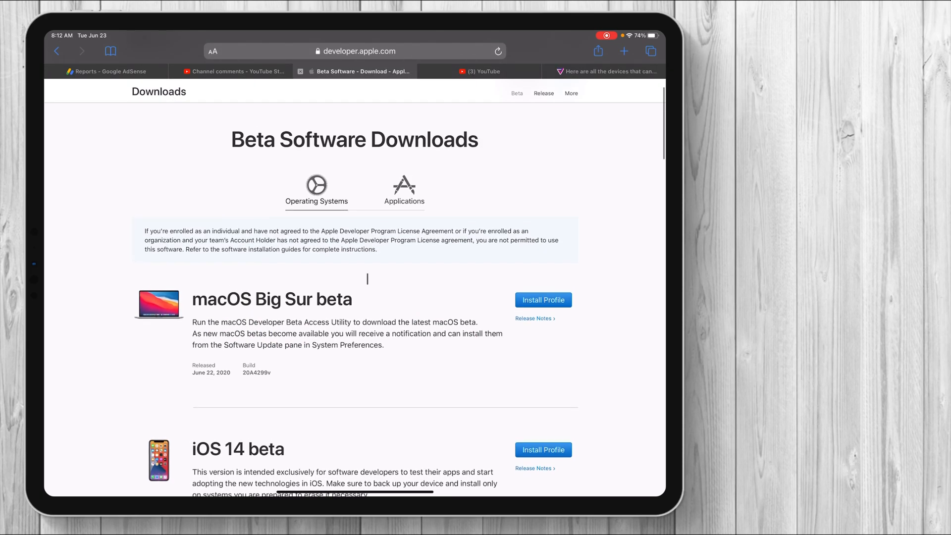
pyautogui.scroll(3)
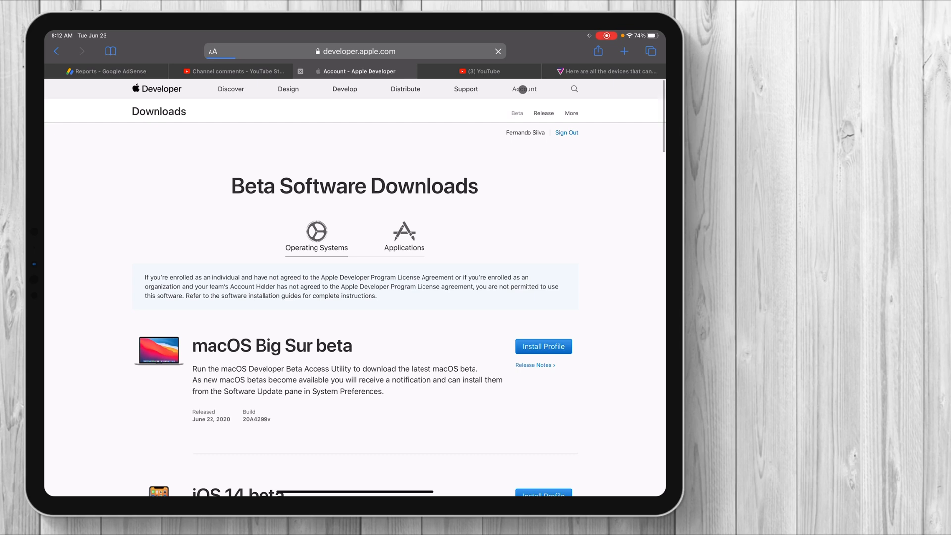
# Step: View the developer account's Membership details, then begin entering a new developer.apple.com address
pyautogui.click(524, 88)
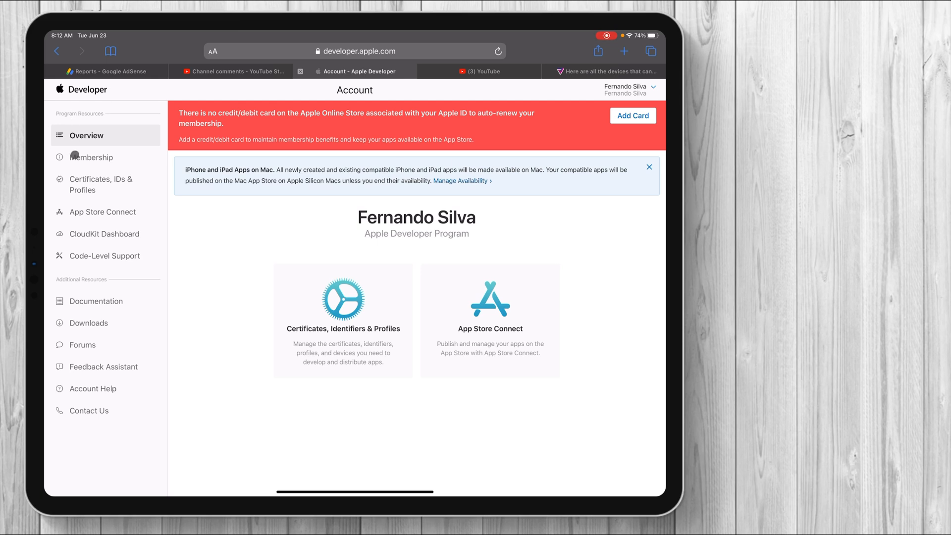
pyautogui.click(92, 157)
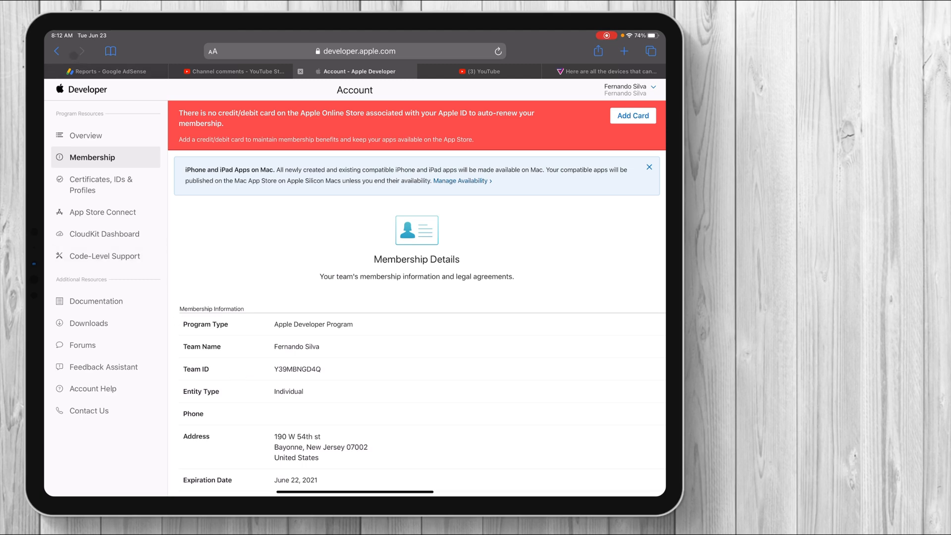
pyautogui.click(86, 135)
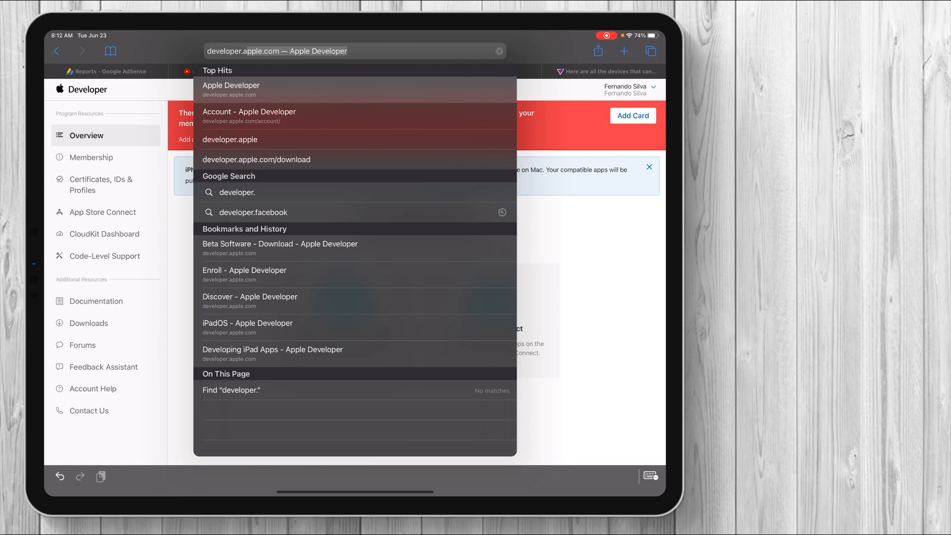
# Step: Go to developer.apple.com/download and scroll to the iPadOS 14 beta listing
pyautogui.write('developer.apple.conm/d')
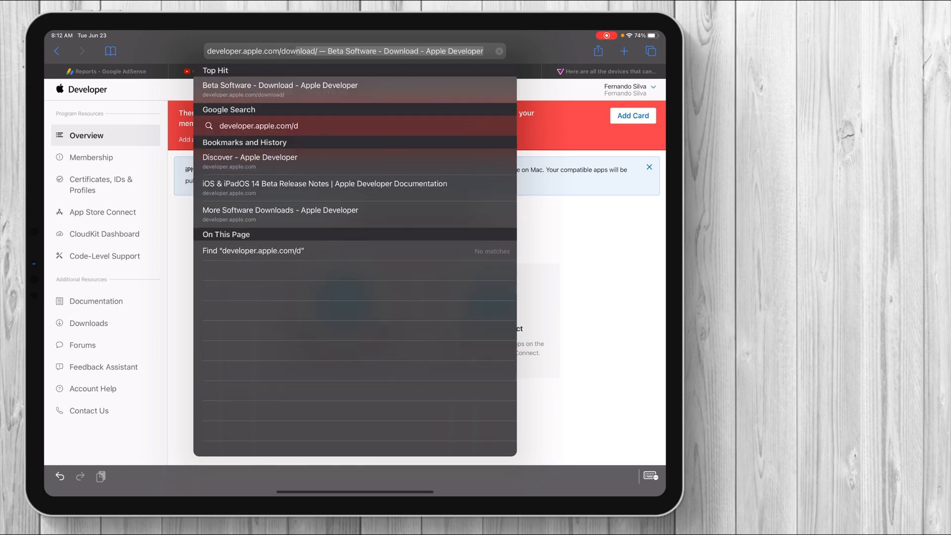
pyautogui.click(279, 90)
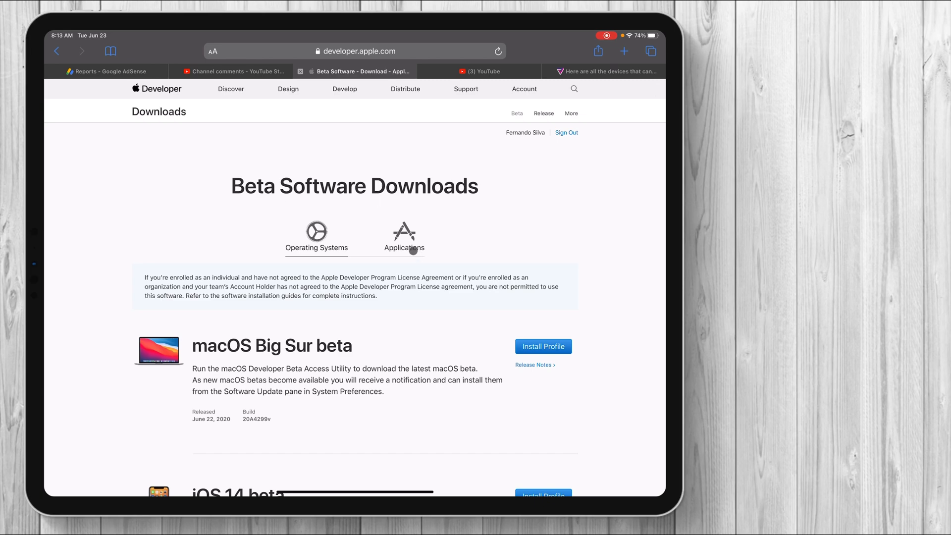
pyautogui.scroll(-3)
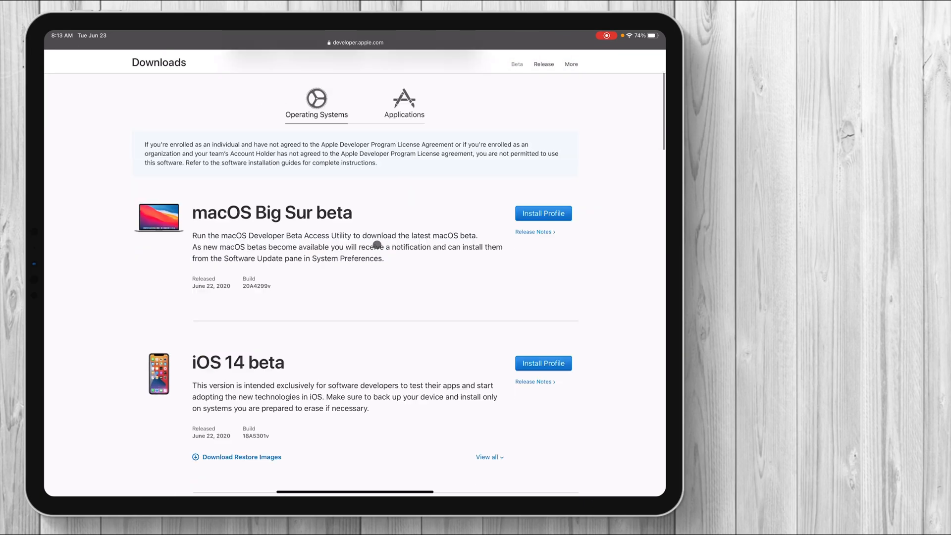
pyautogui.scroll(-3)
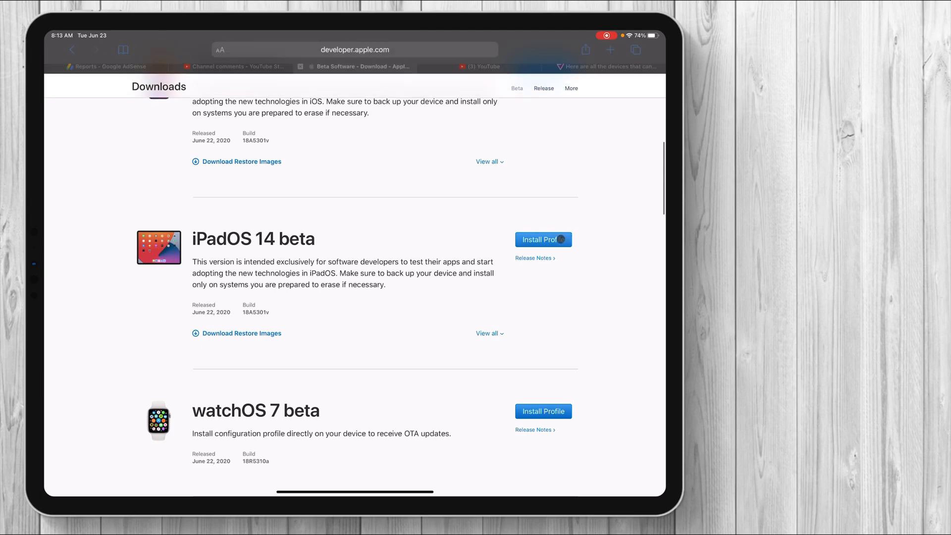
# Step: Install the iPadOS 14 beta profile and allow the configuration profile download
pyautogui.click(540, 238)
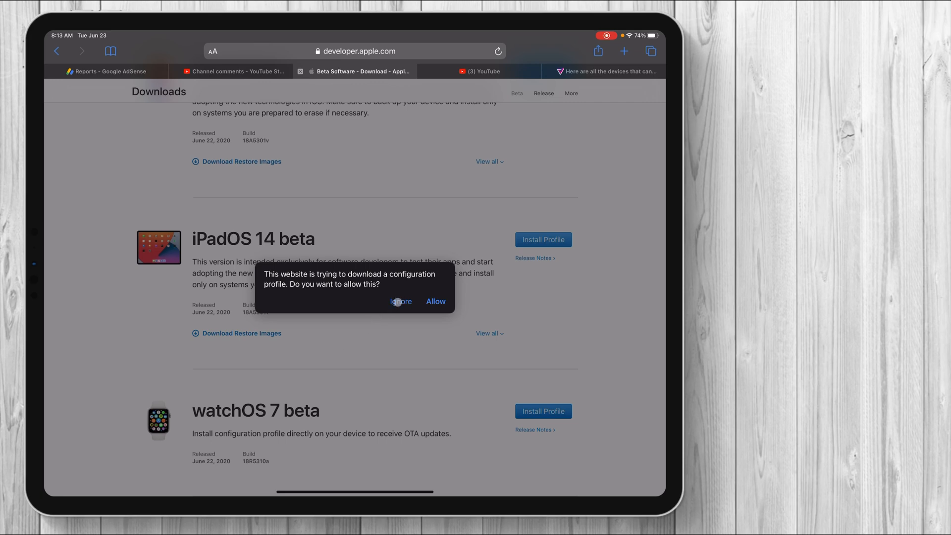
pyautogui.click(400, 301)
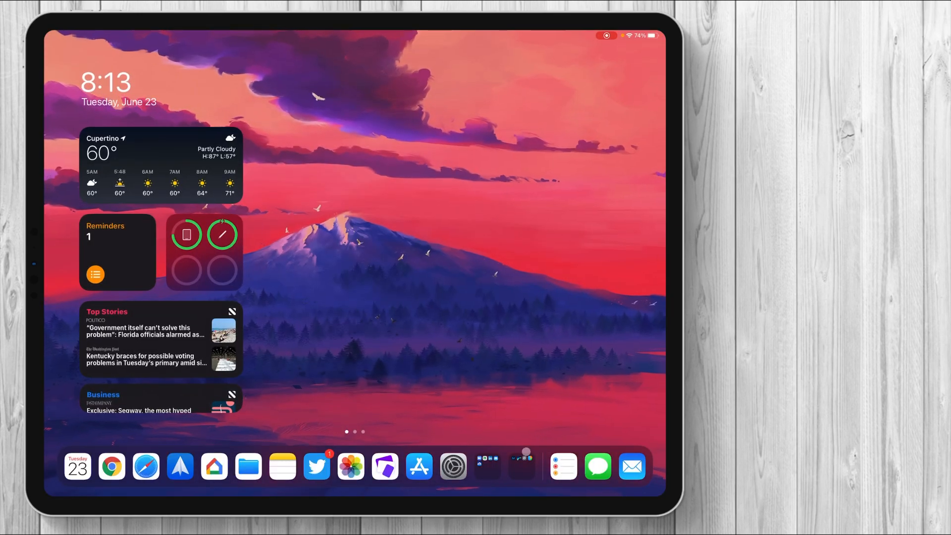
# Step: Confirm Software Update reports iPadOS 14.0 as up to date, then return home
pyautogui.click(453, 466)
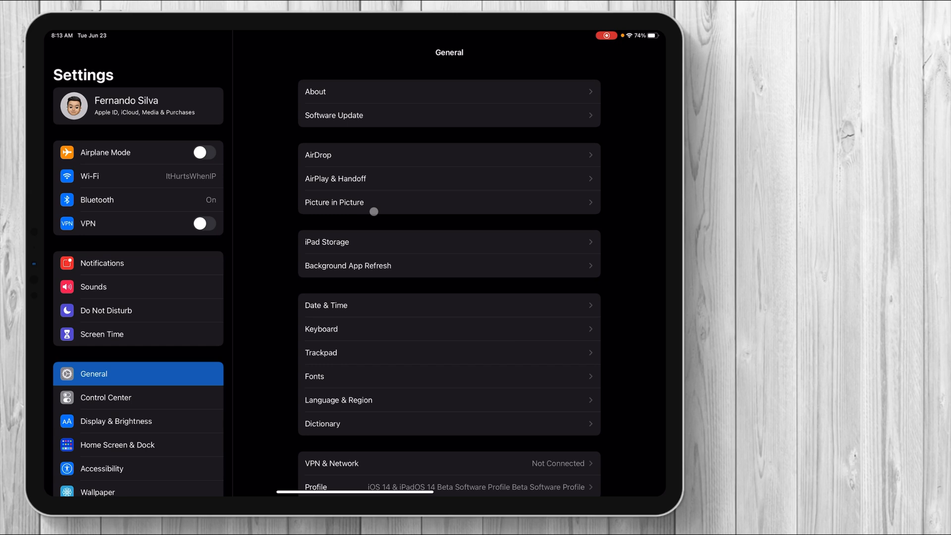
pyautogui.click(333, 115)
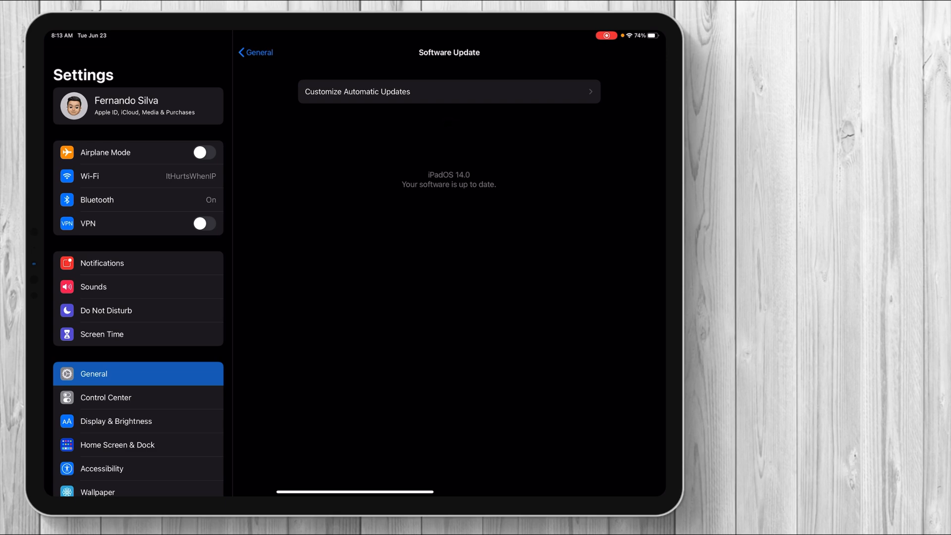
pyautogui.click(255, 52)
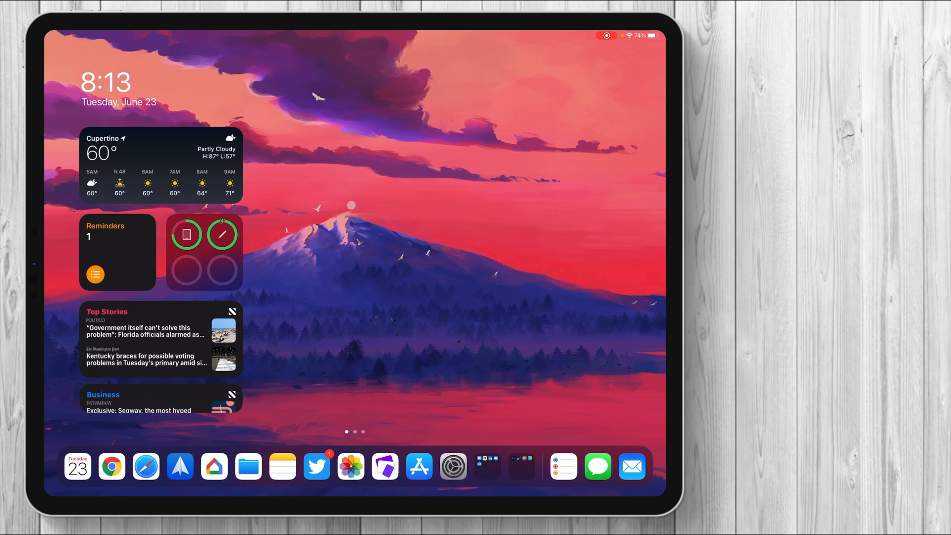
pyautogui.scroll(3)
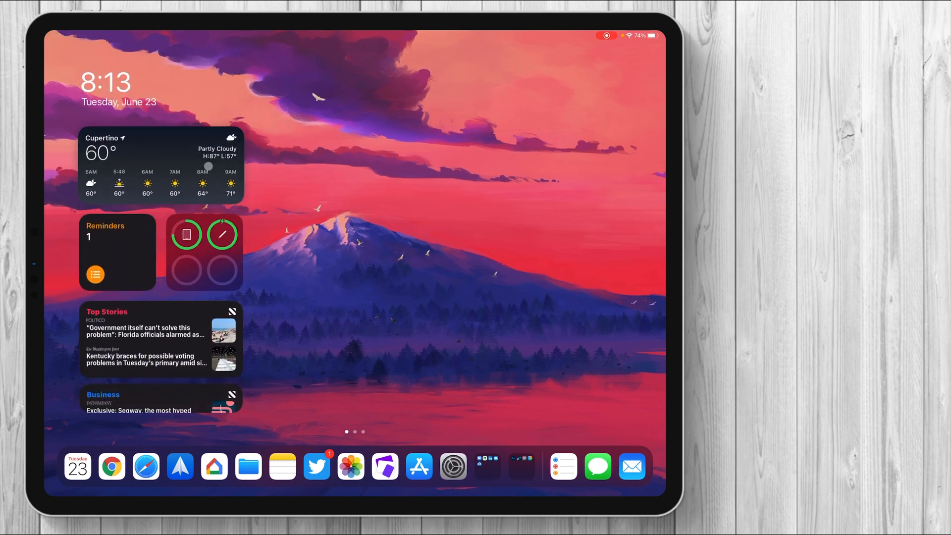
pyautogui.click(145, 467)
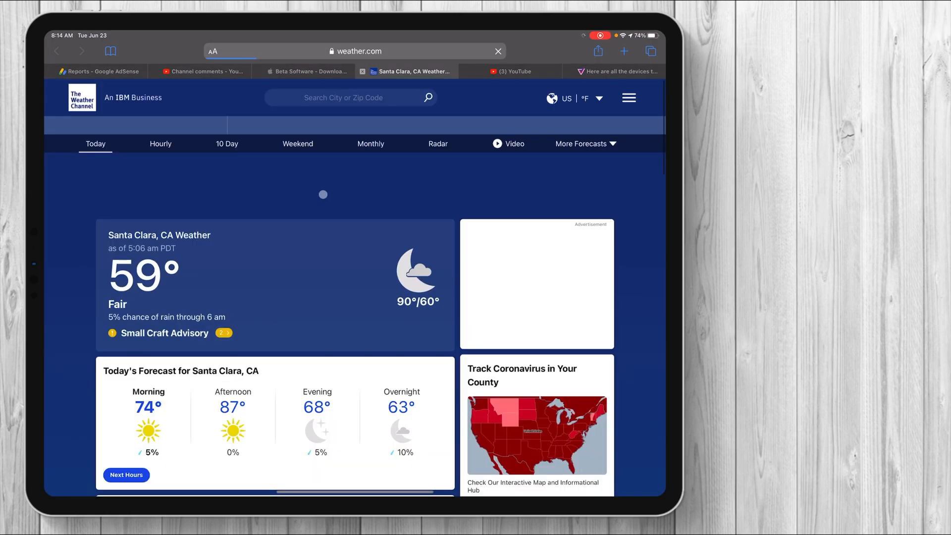
pyautogui.press('home')
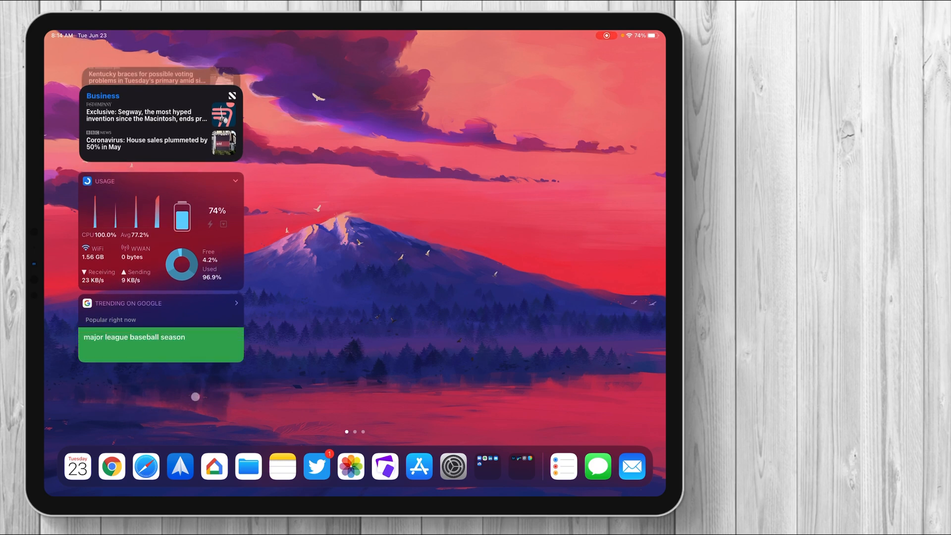
pyautogui.scroll(-3)
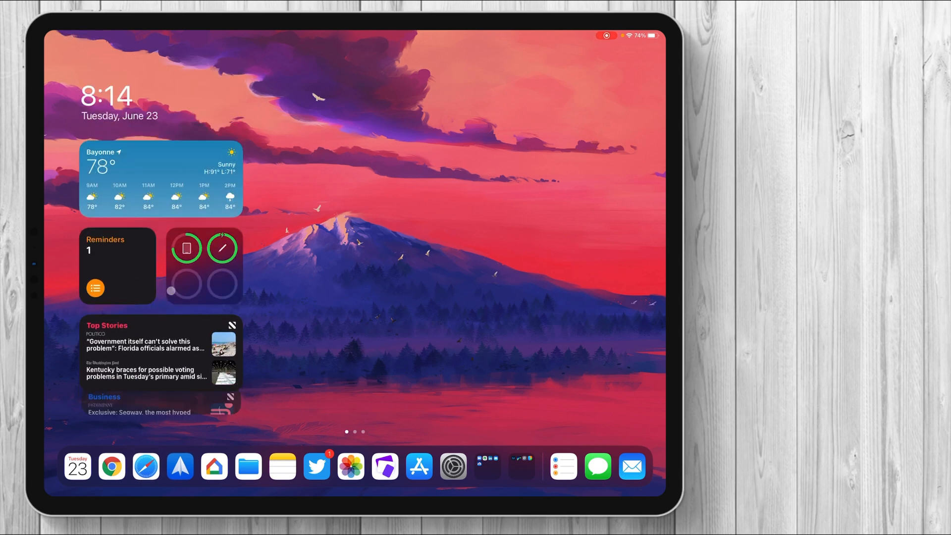